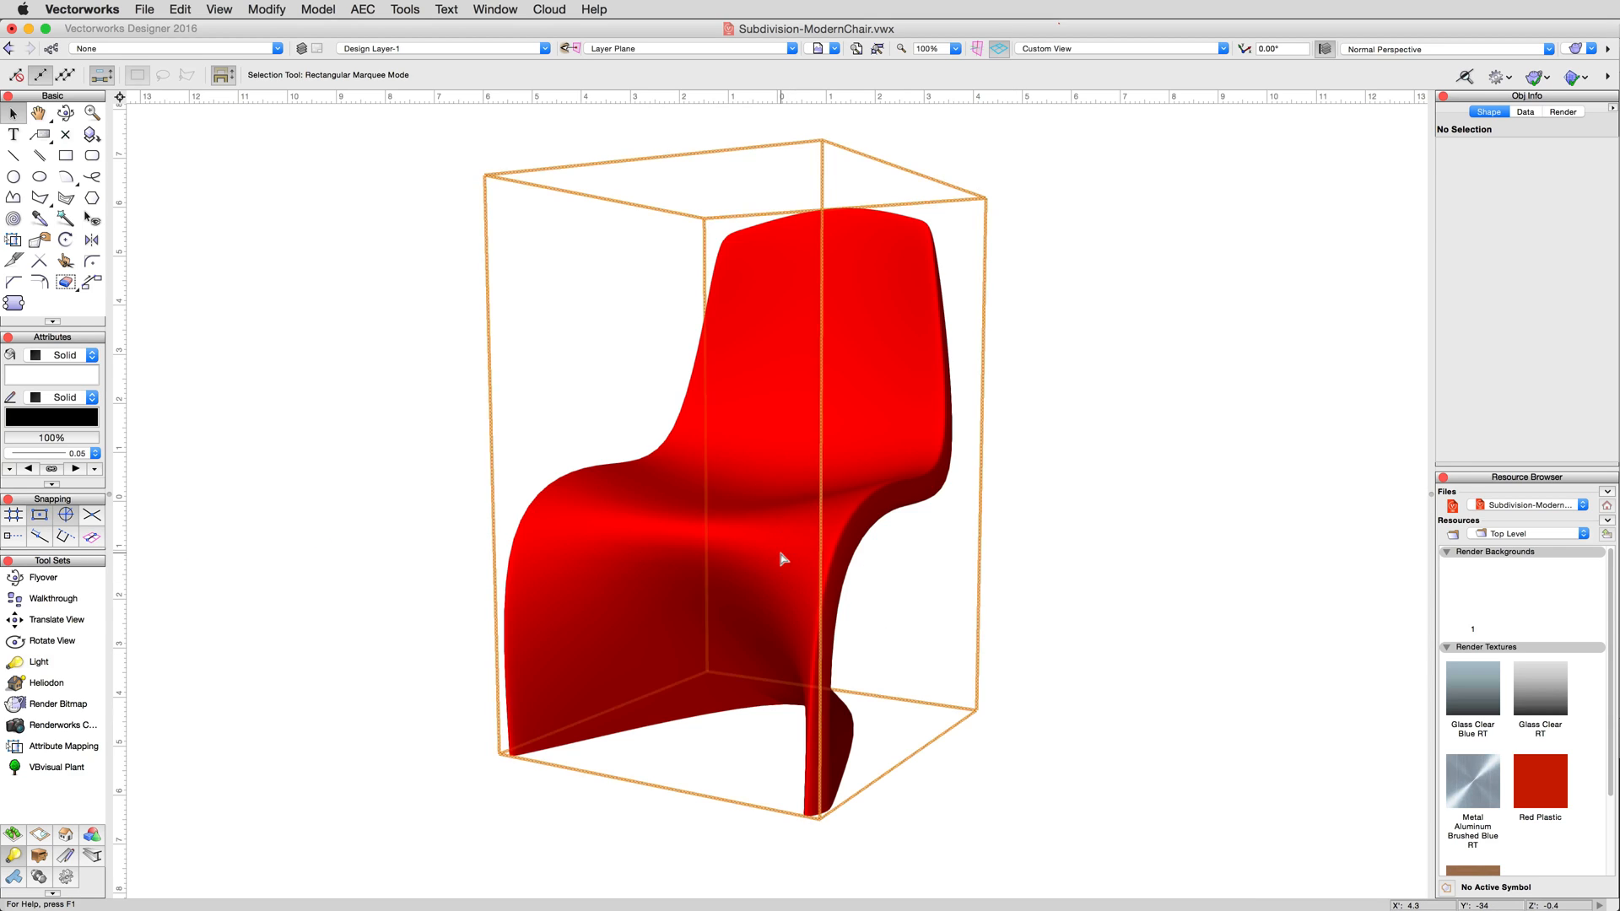
Step: Select the red subdivision chair in the Subdivision-ModernChair file
click(781, 541)
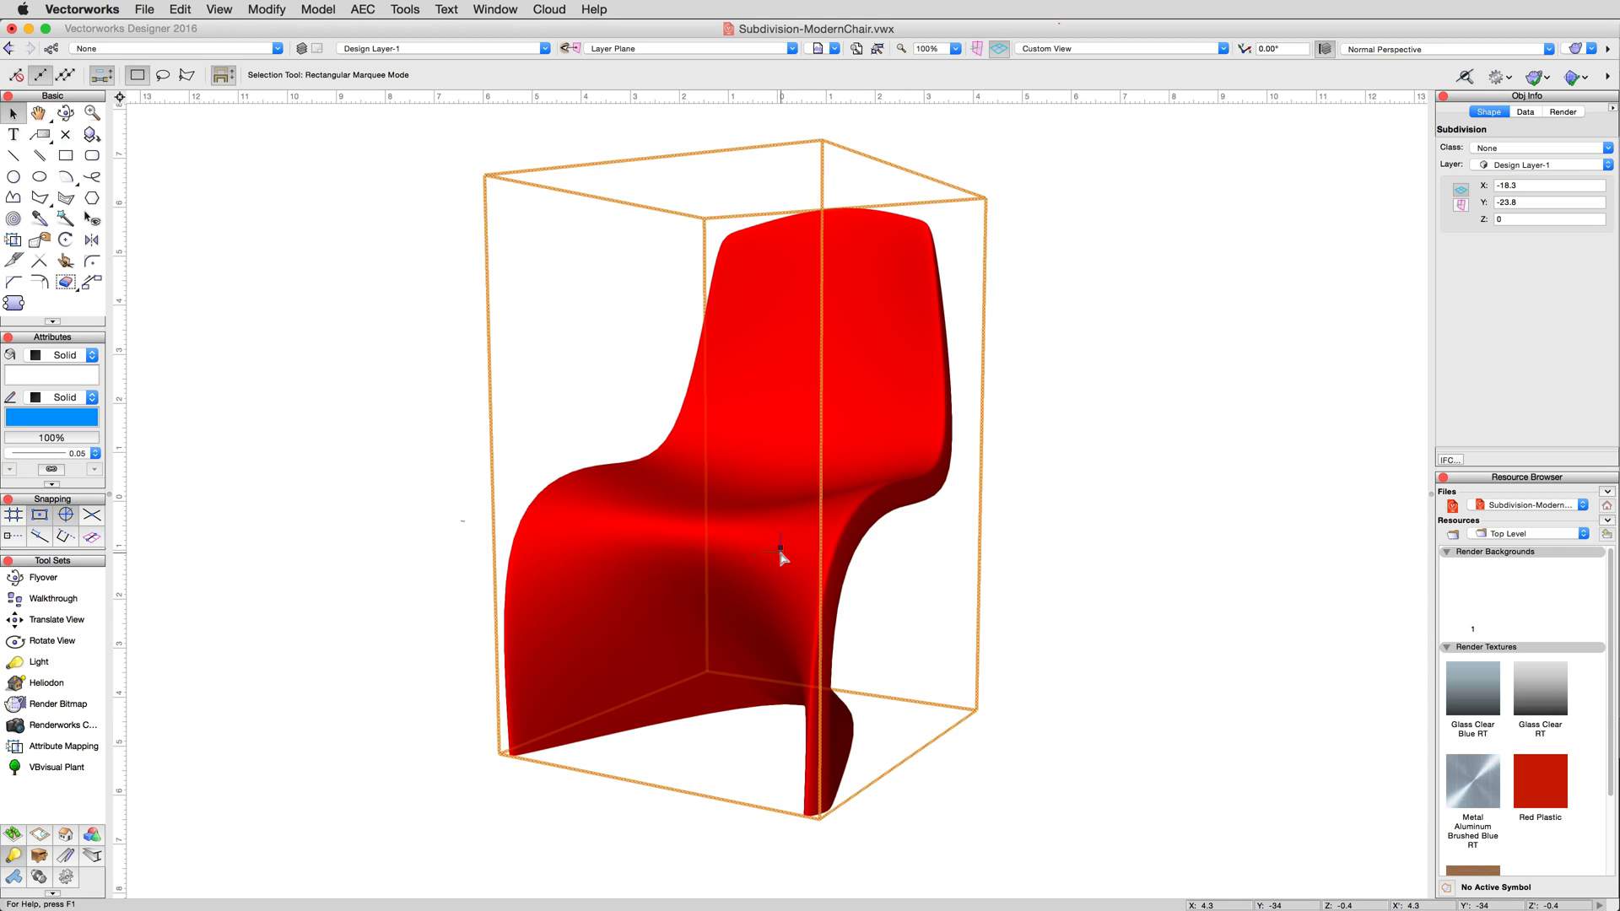
mouse_move(765, 547)
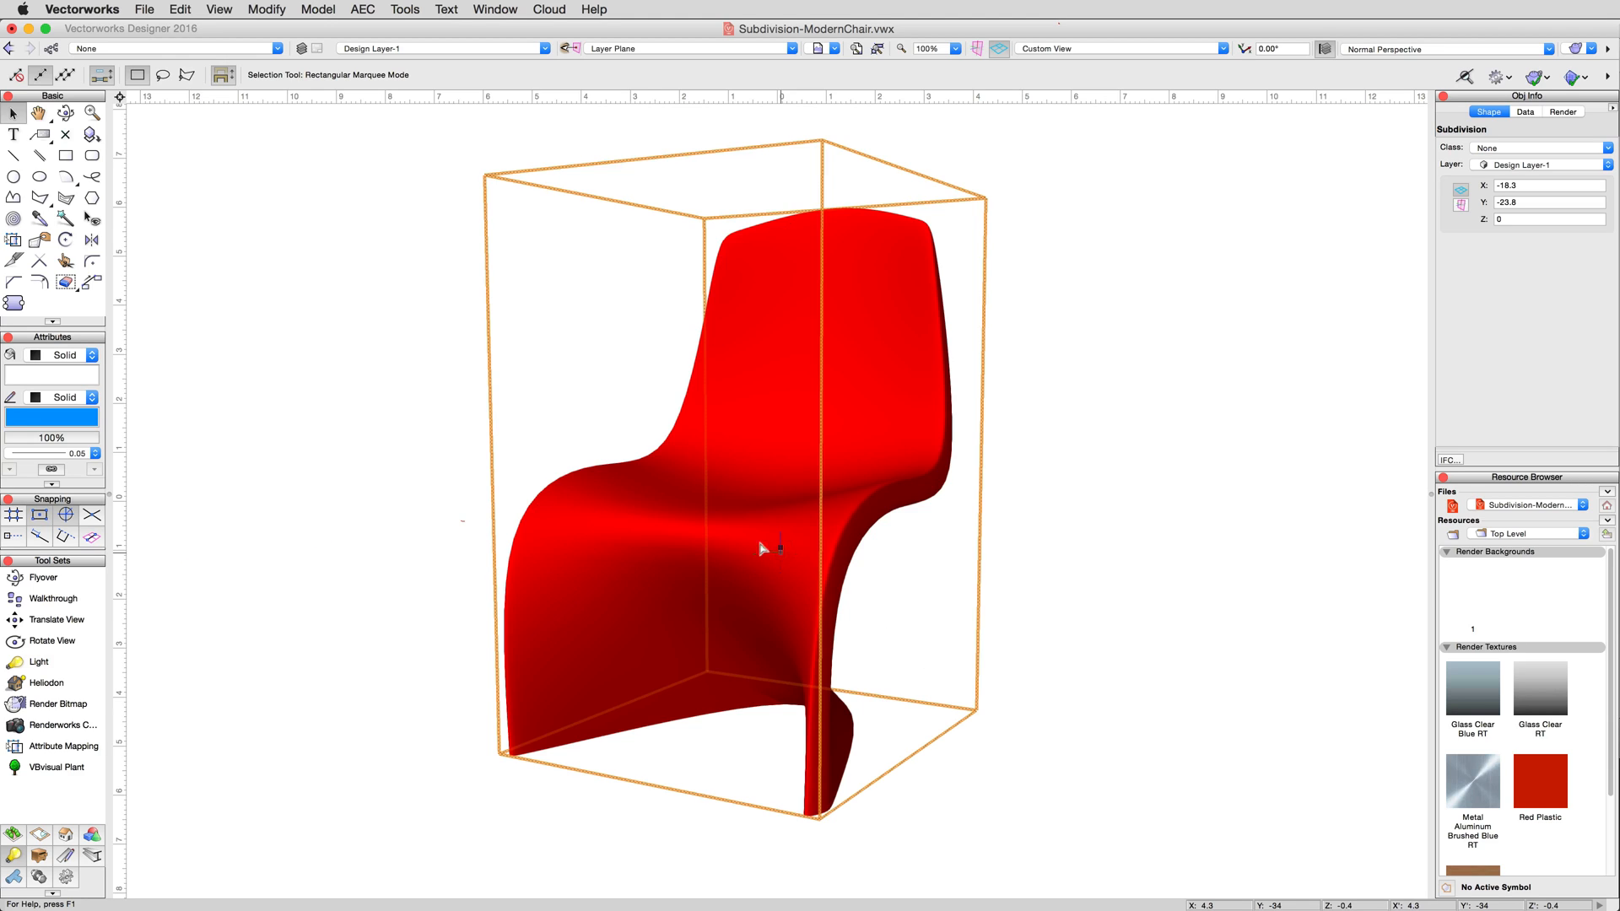
click(265, 10)
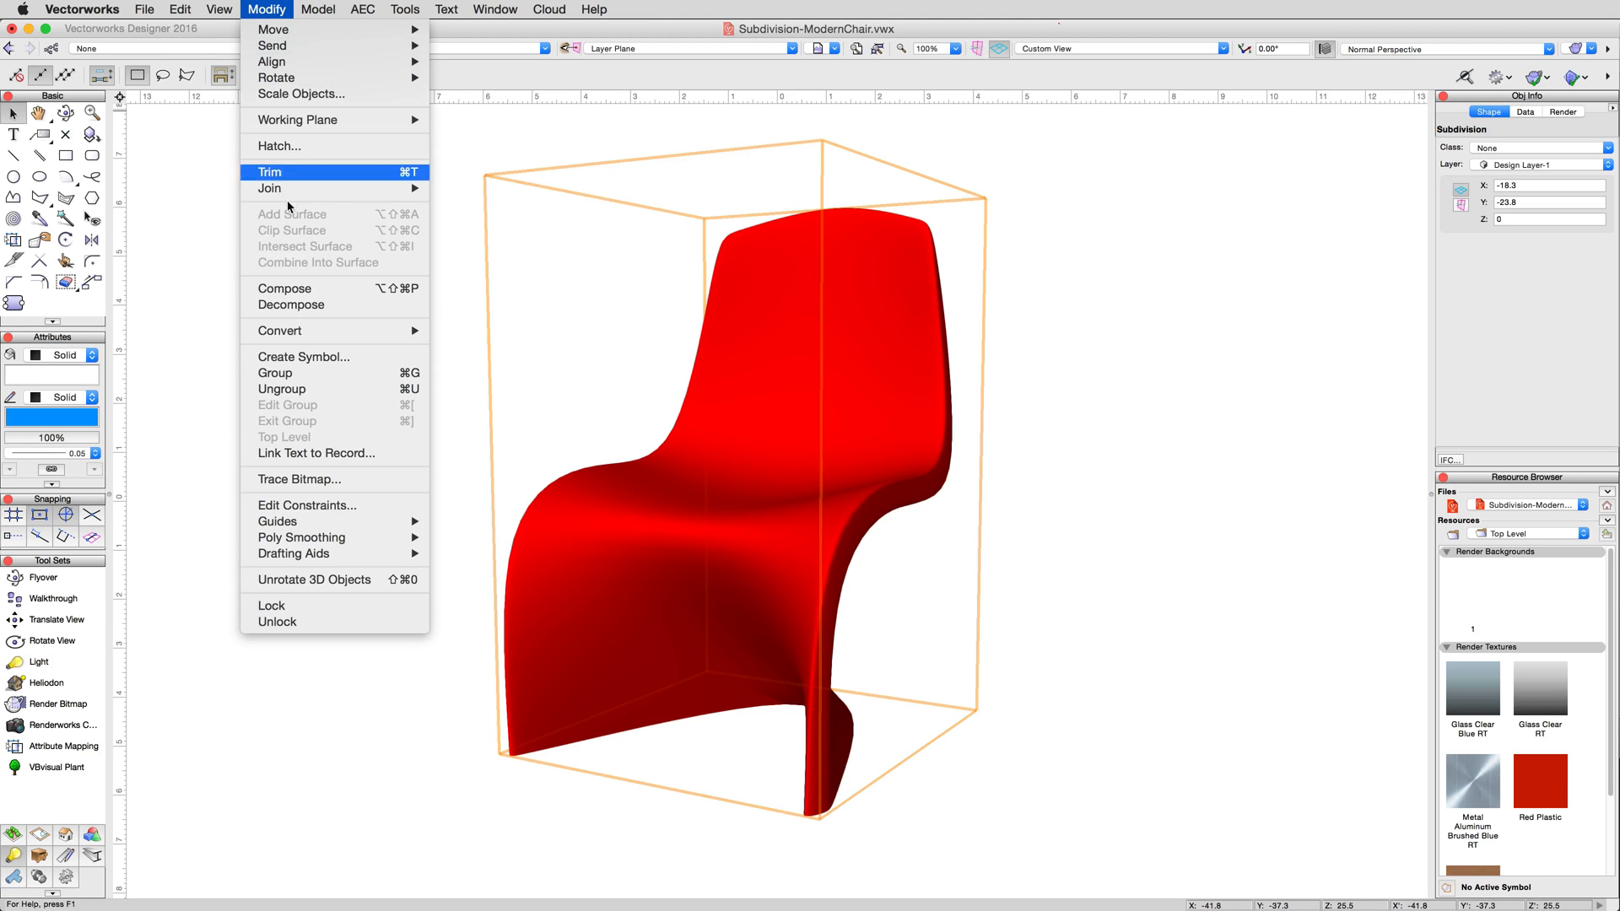
click(281, 390)
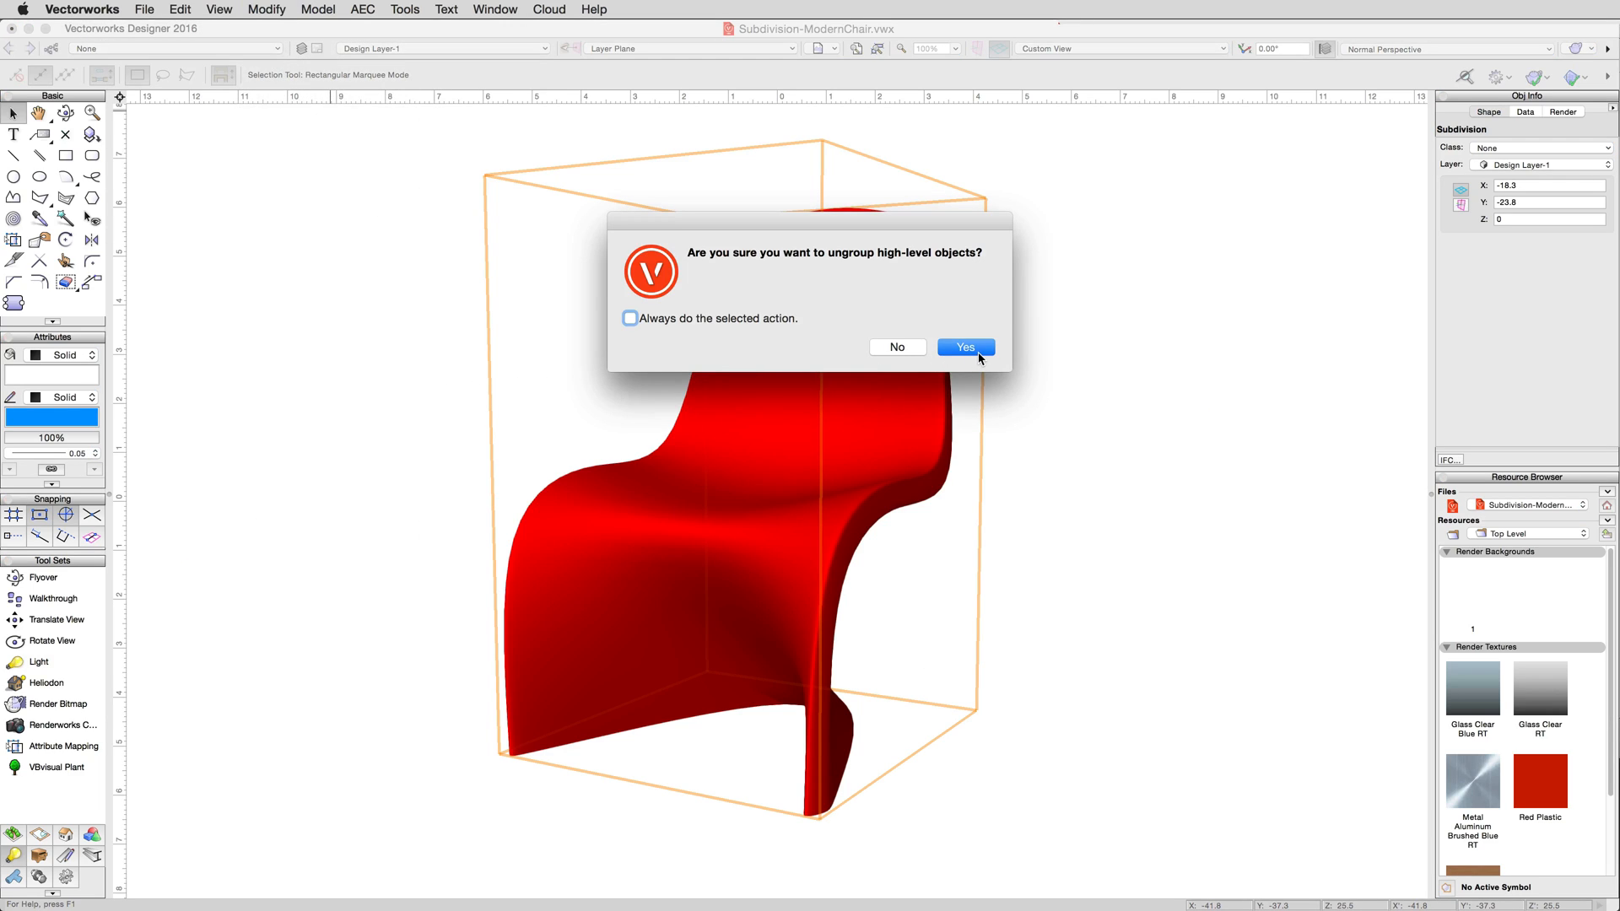
click(963, 346)
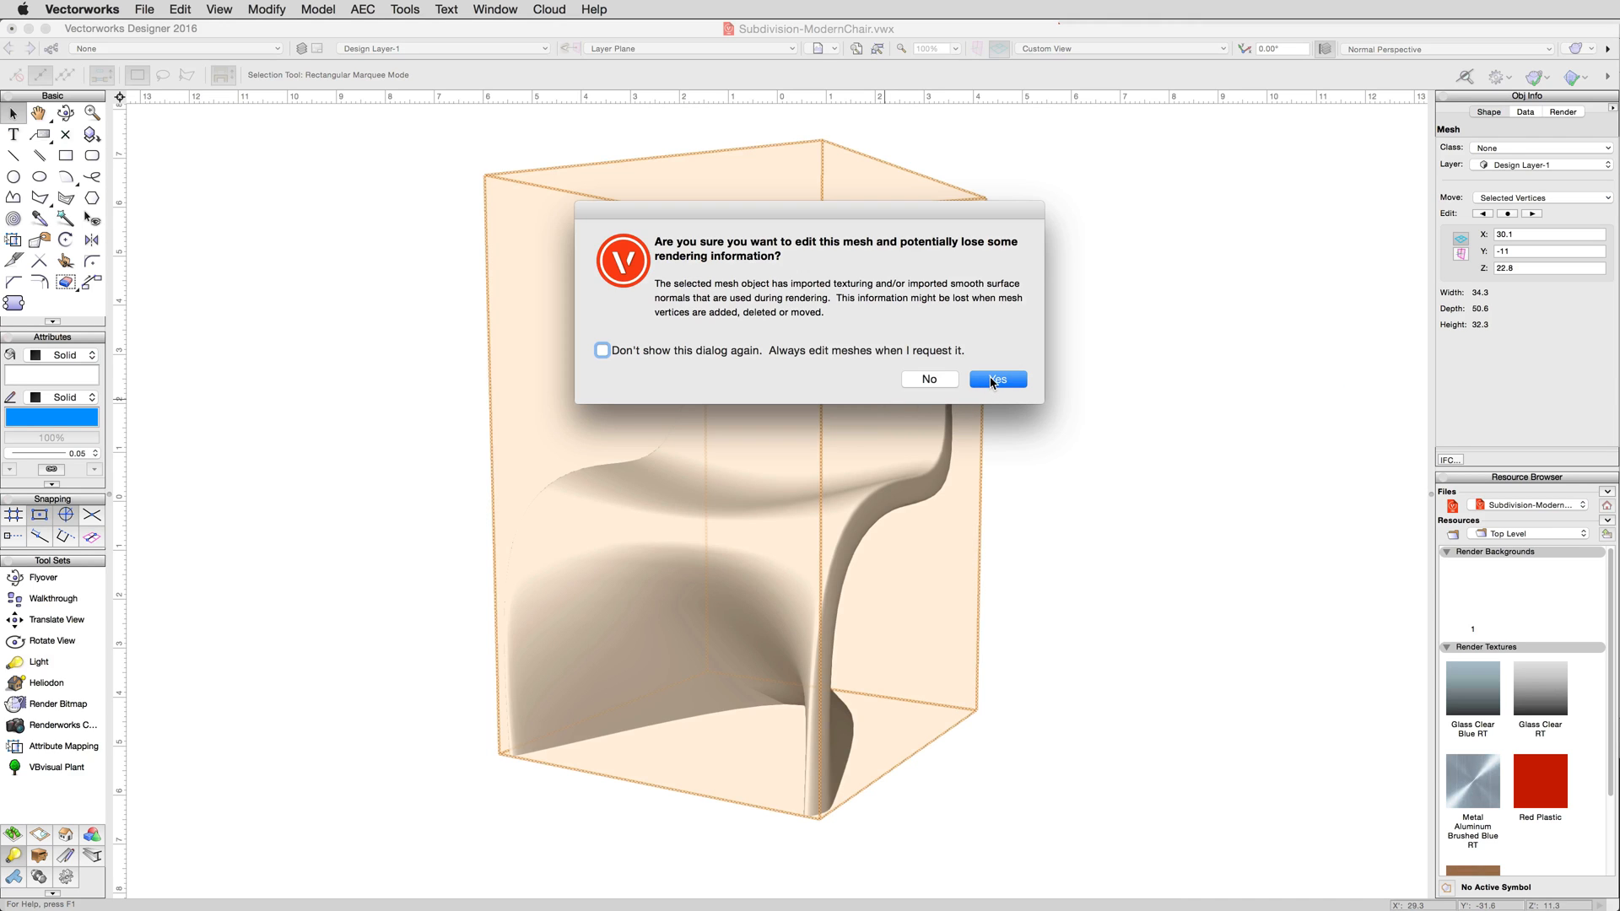
click(996, 378)
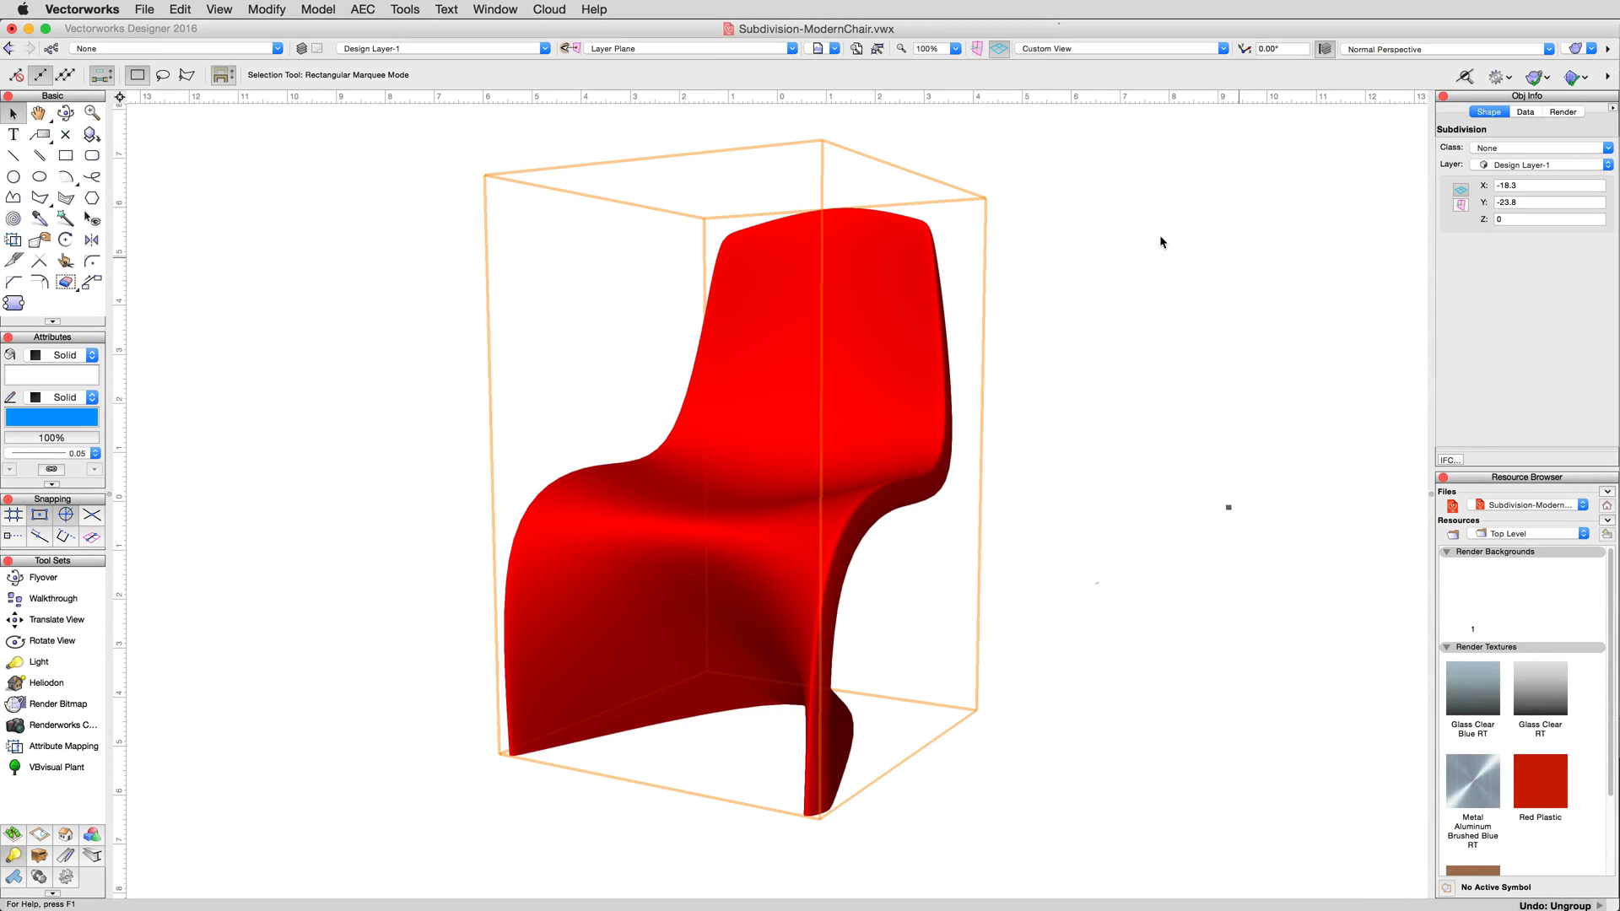
click(266, 10)
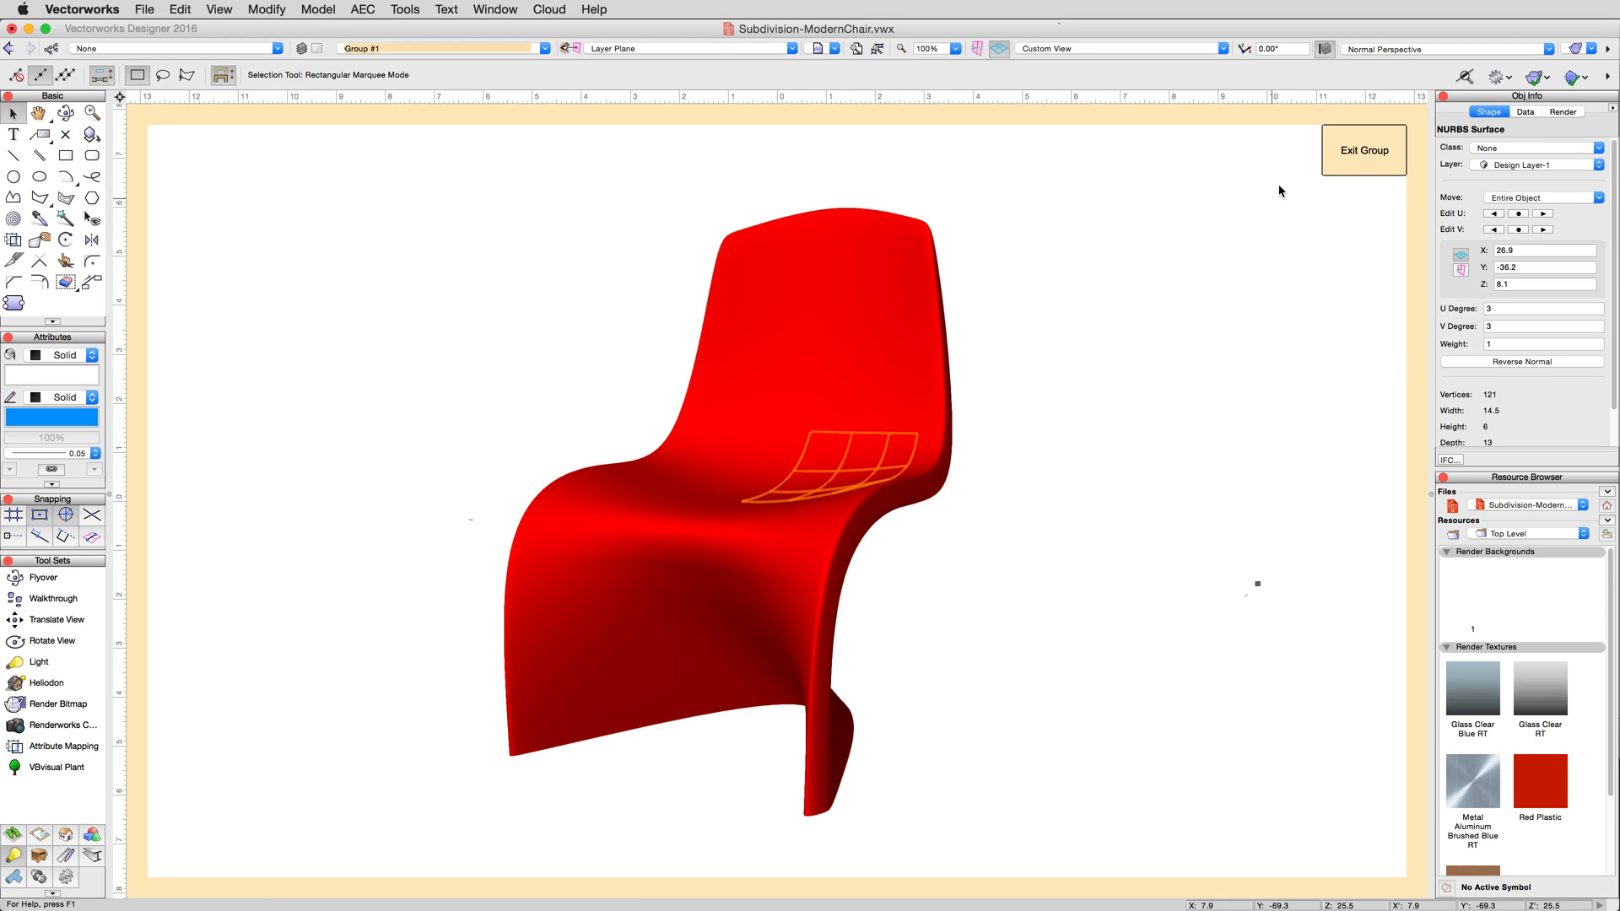
click(1363, 150)
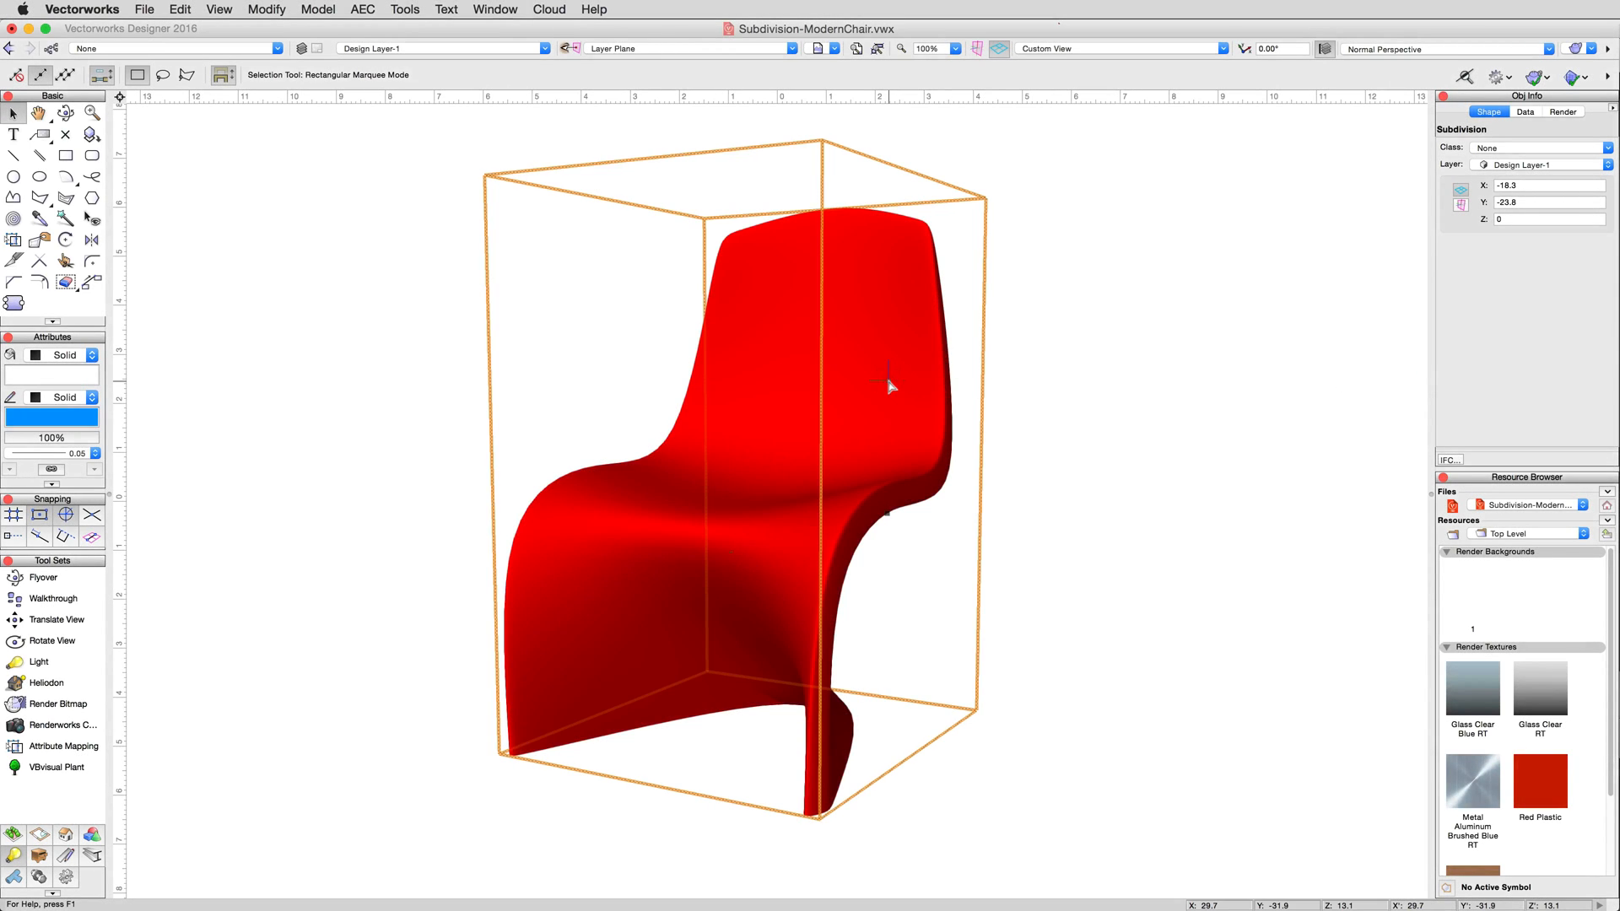
Step: Convert the chair to a generic solid via Modify > Convert, confirming the warning
click(266, 10)
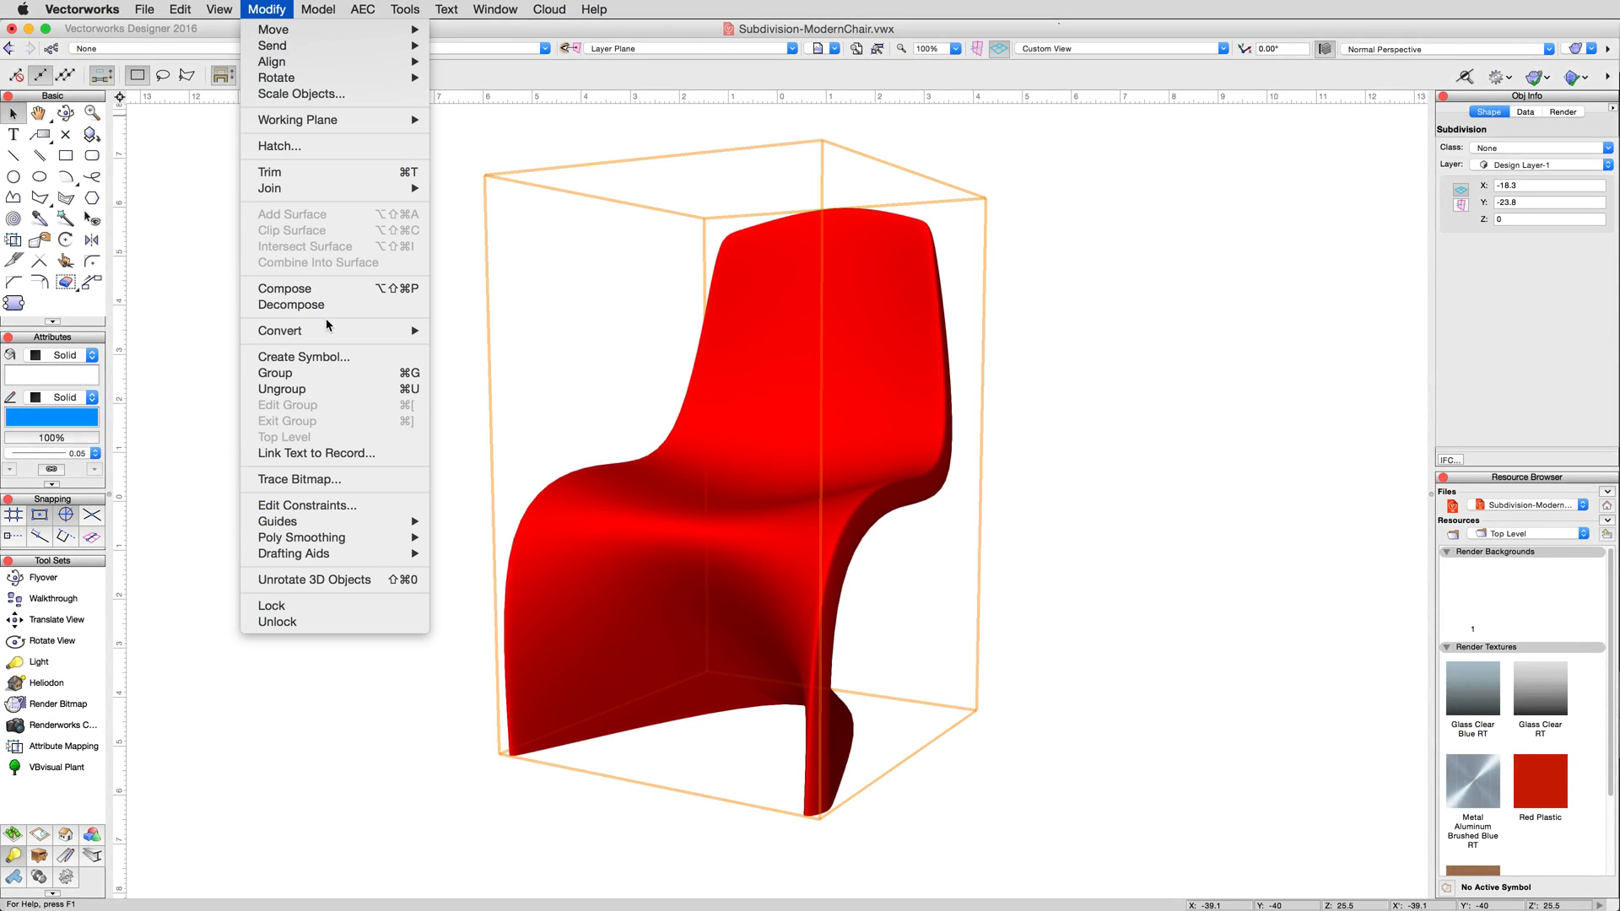
mouse_move(279, 331)
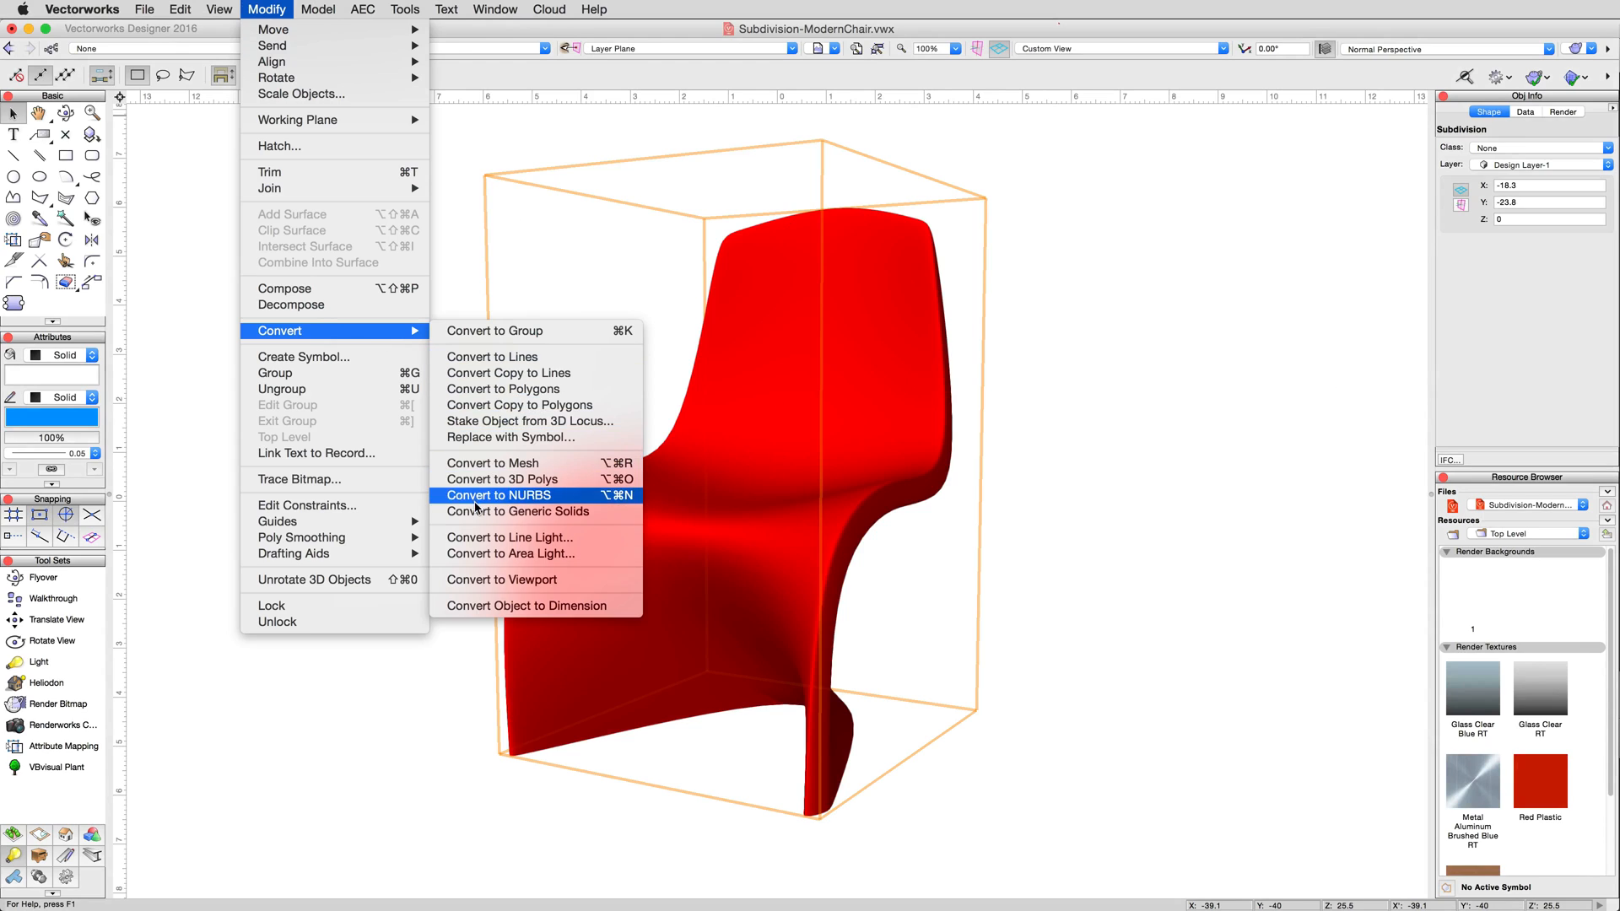
click(518, 511)
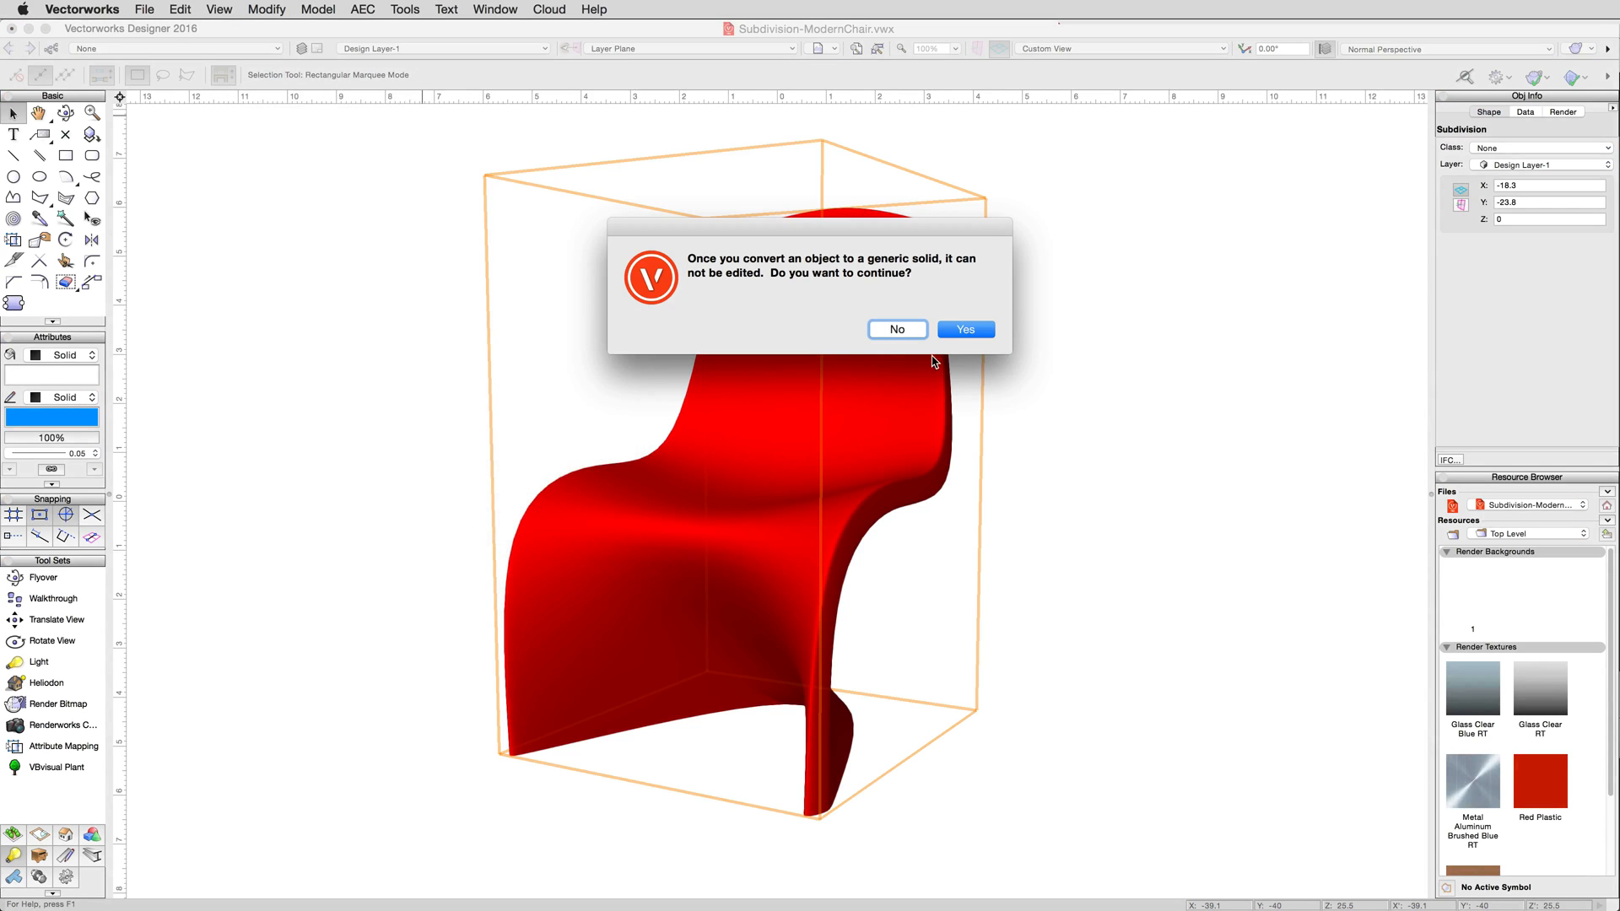
click(964, 329)
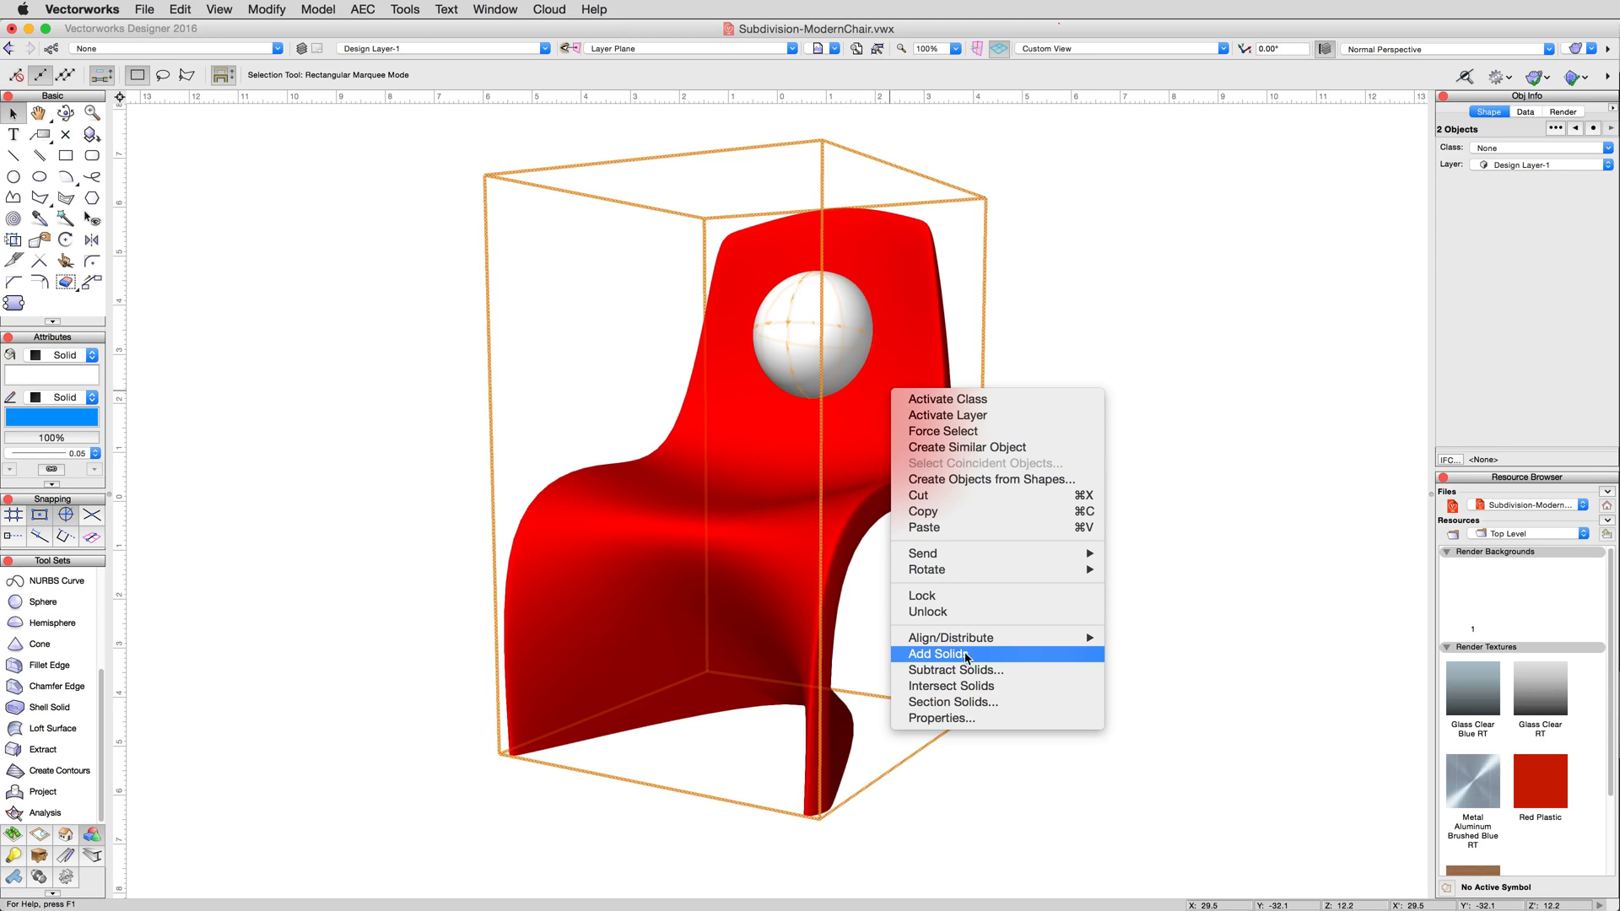
Step: Subtract the sphere from the chair to cut a round hole through the backrest, then enter the subtraction
click(950, 670)
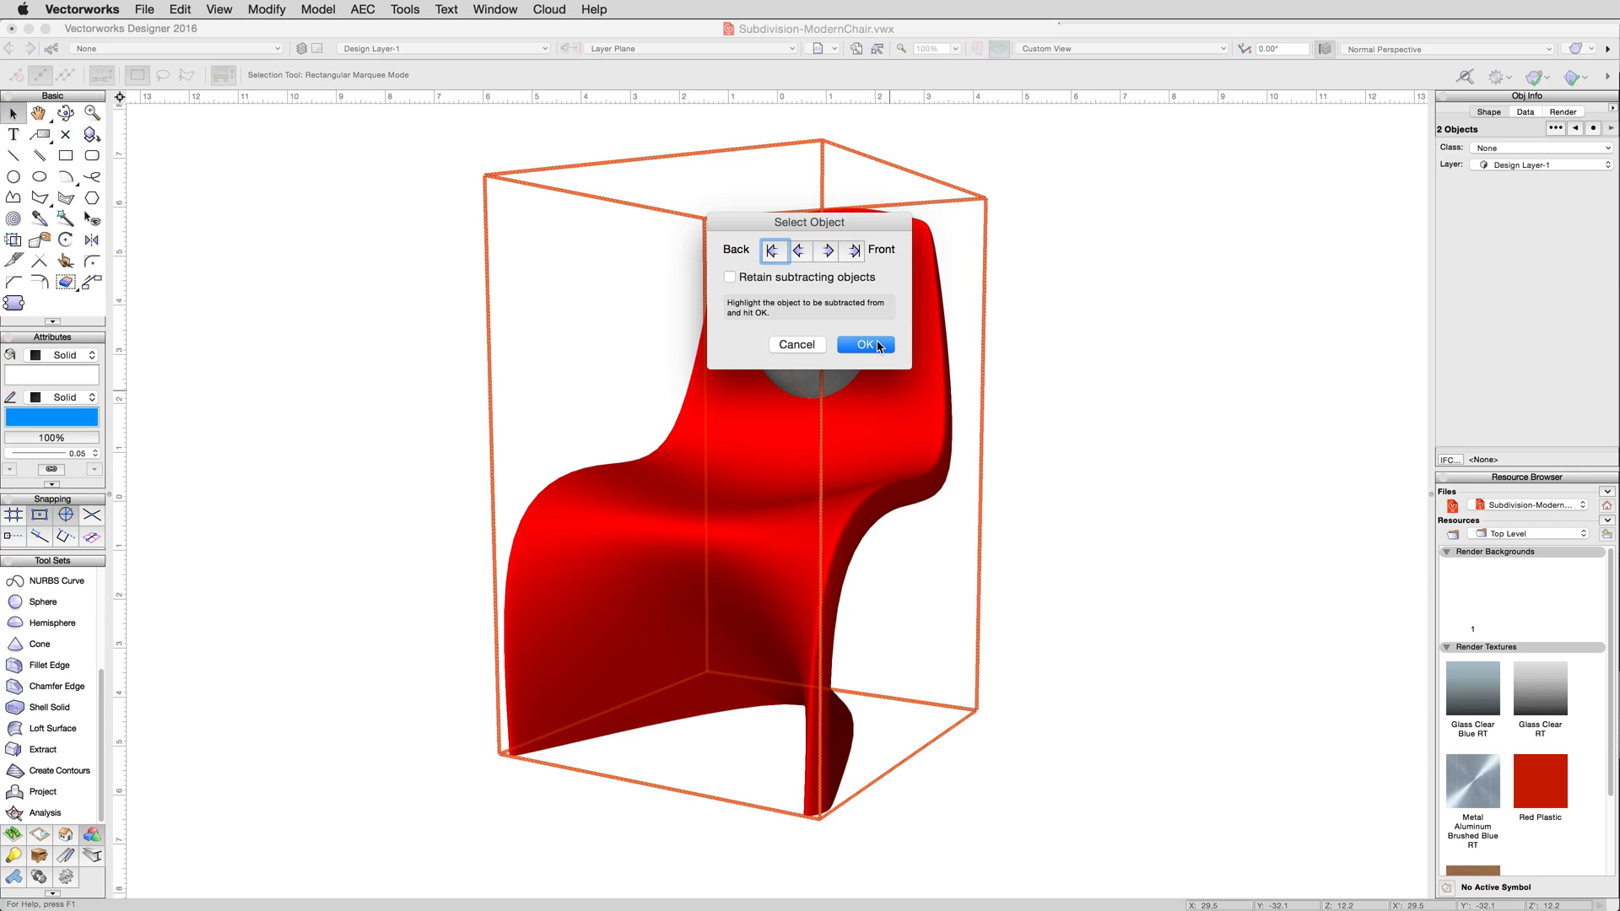
click(864, 344)
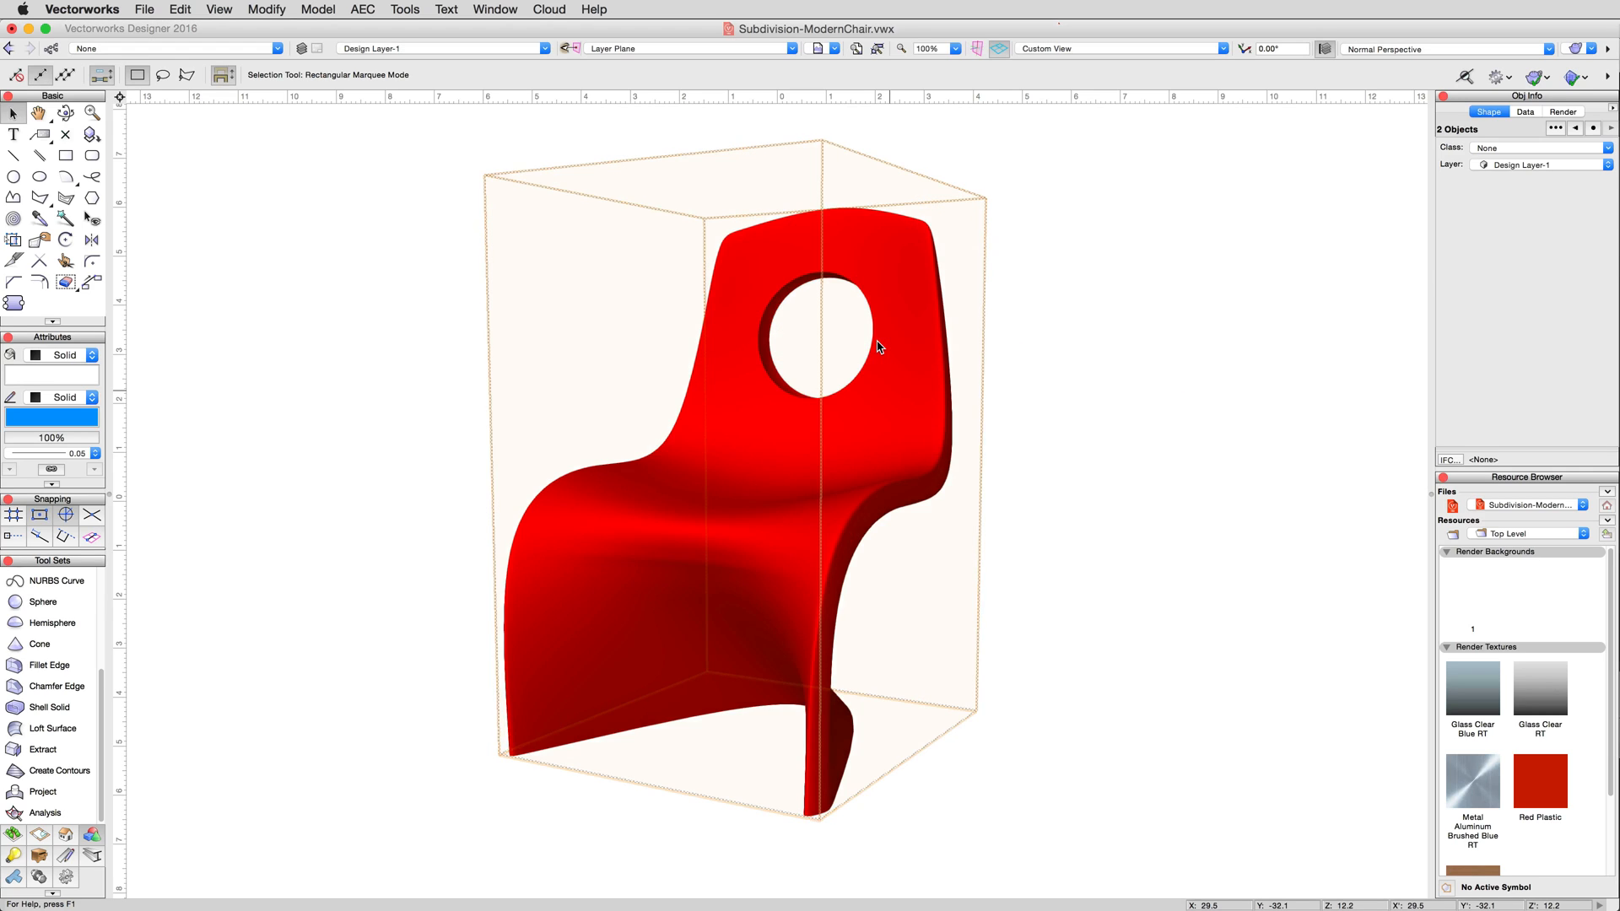
click(1022, 313)
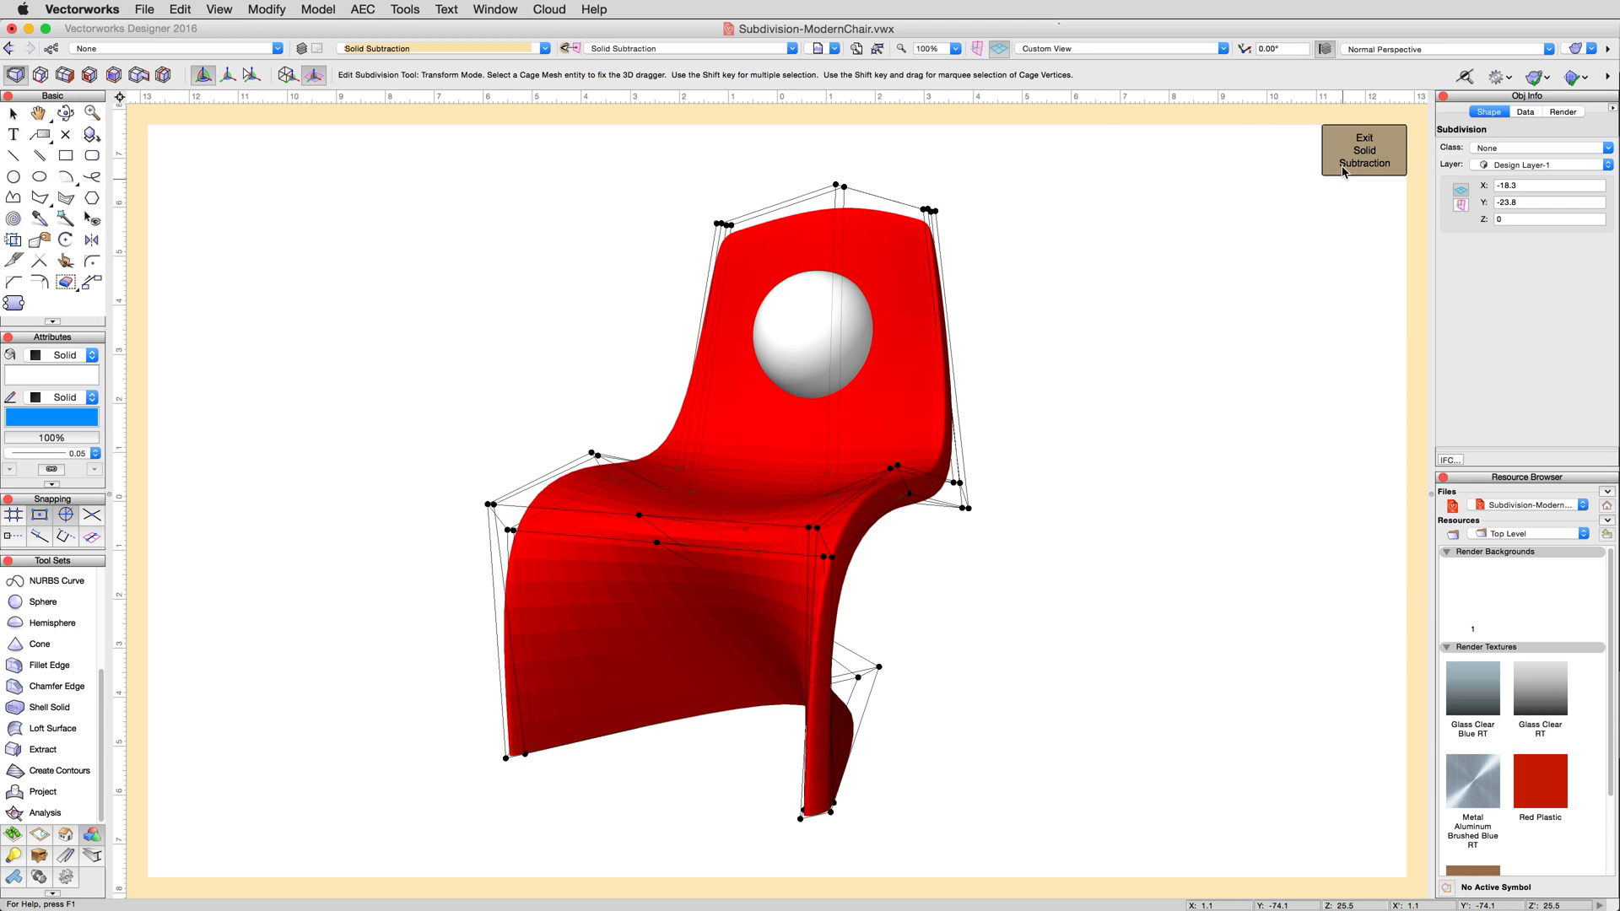
Step: Exit the solid subtraction and split the chair through its centre from the Left view
click(1363, 151)
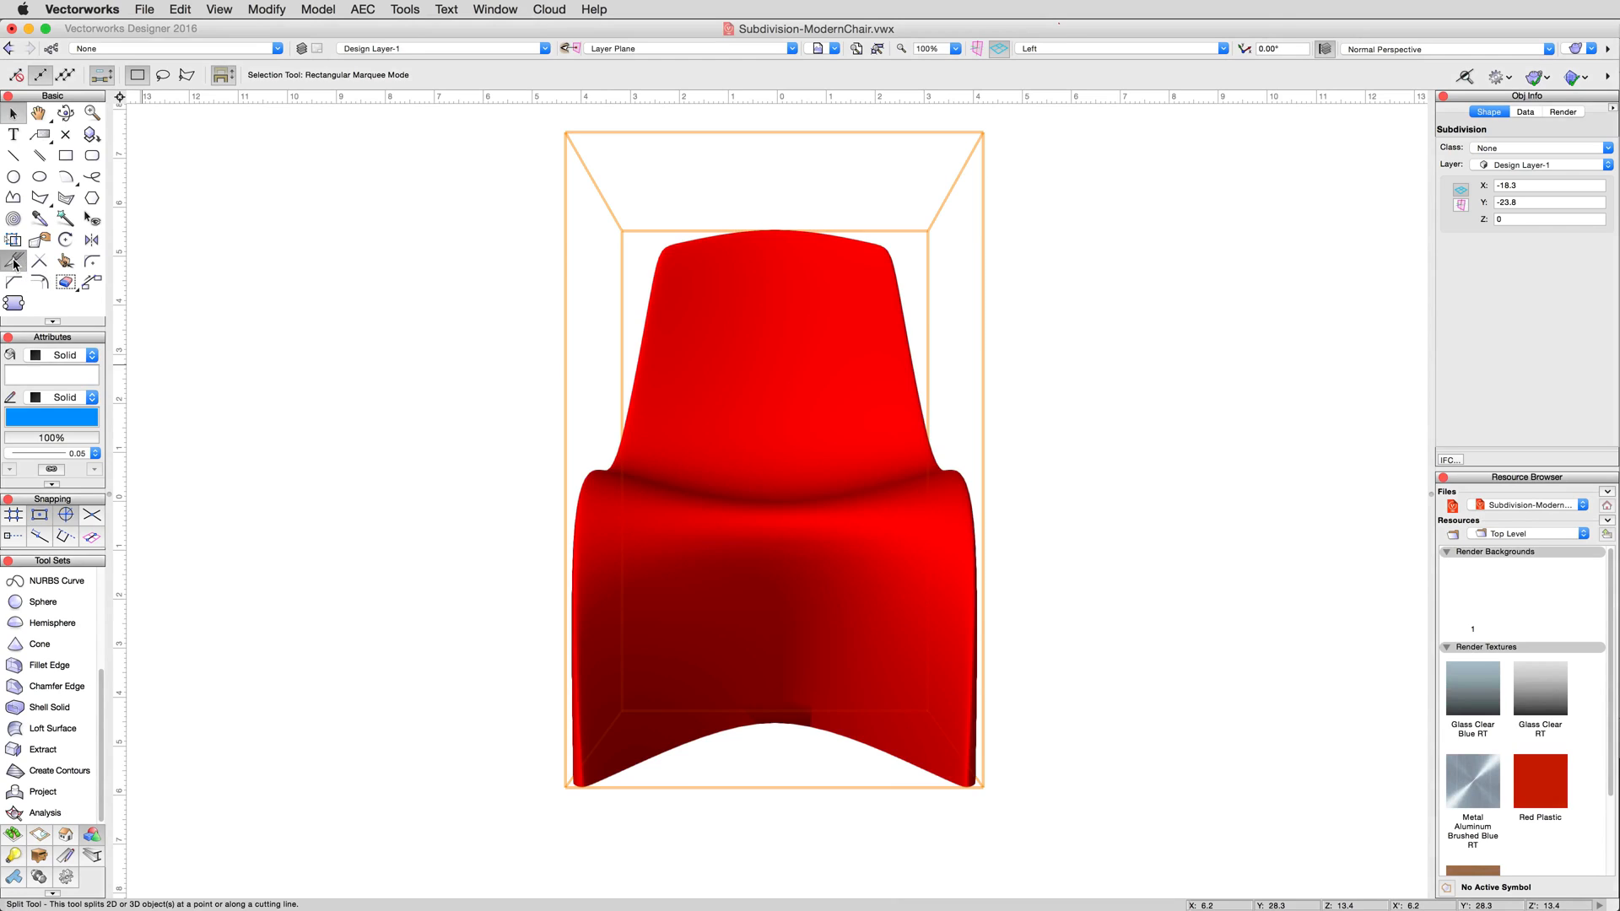
click(64, 74)
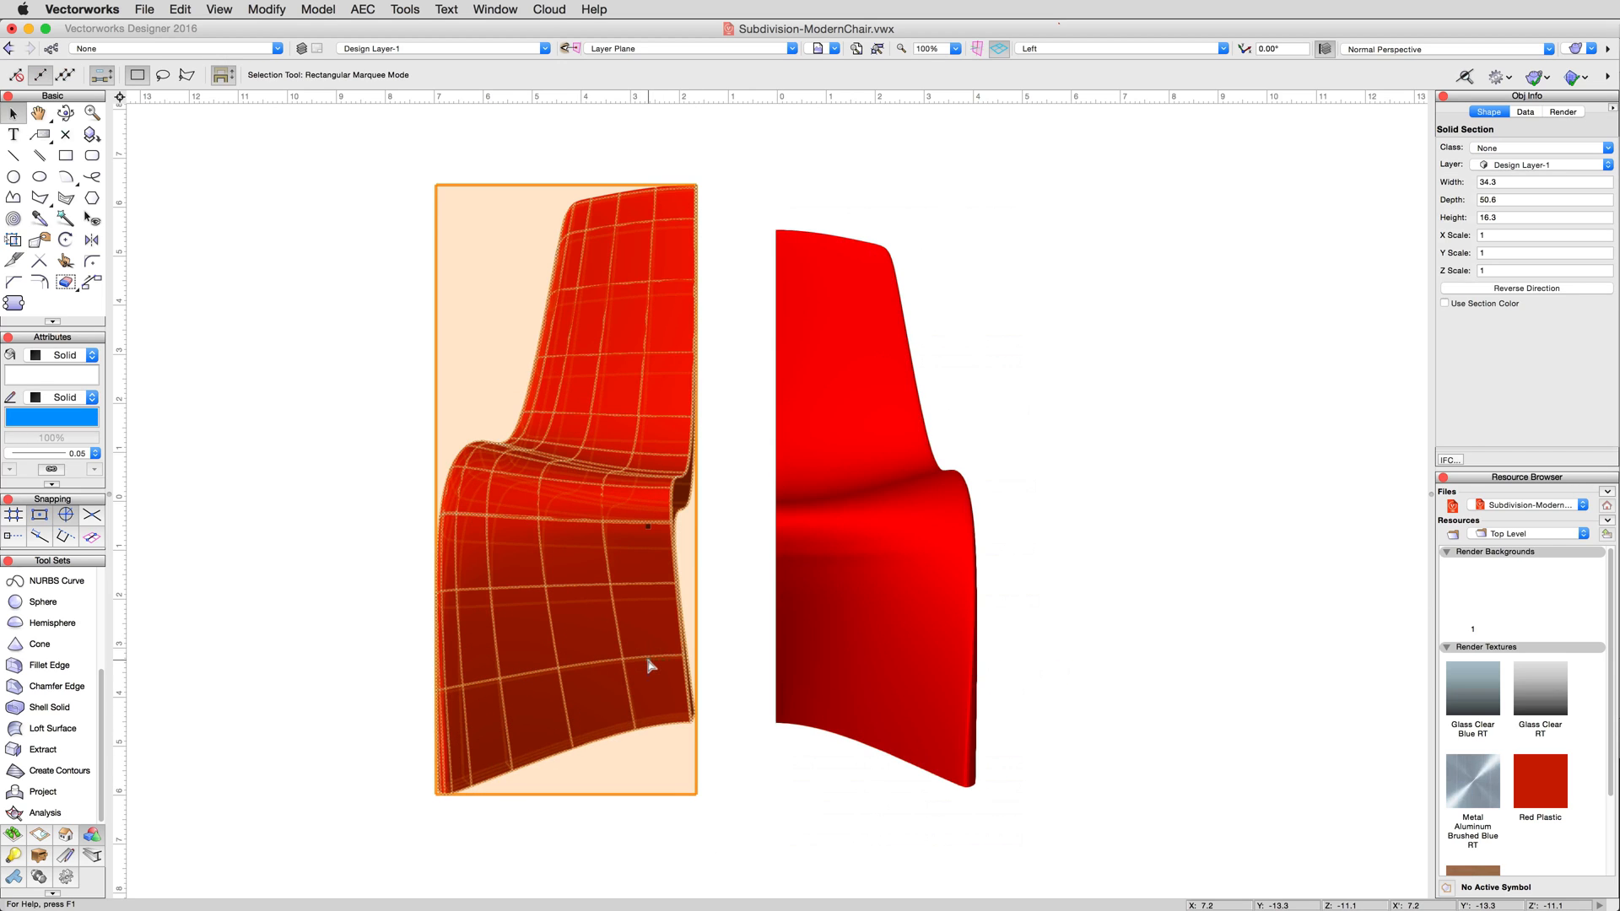
mouse_move(712, 699)
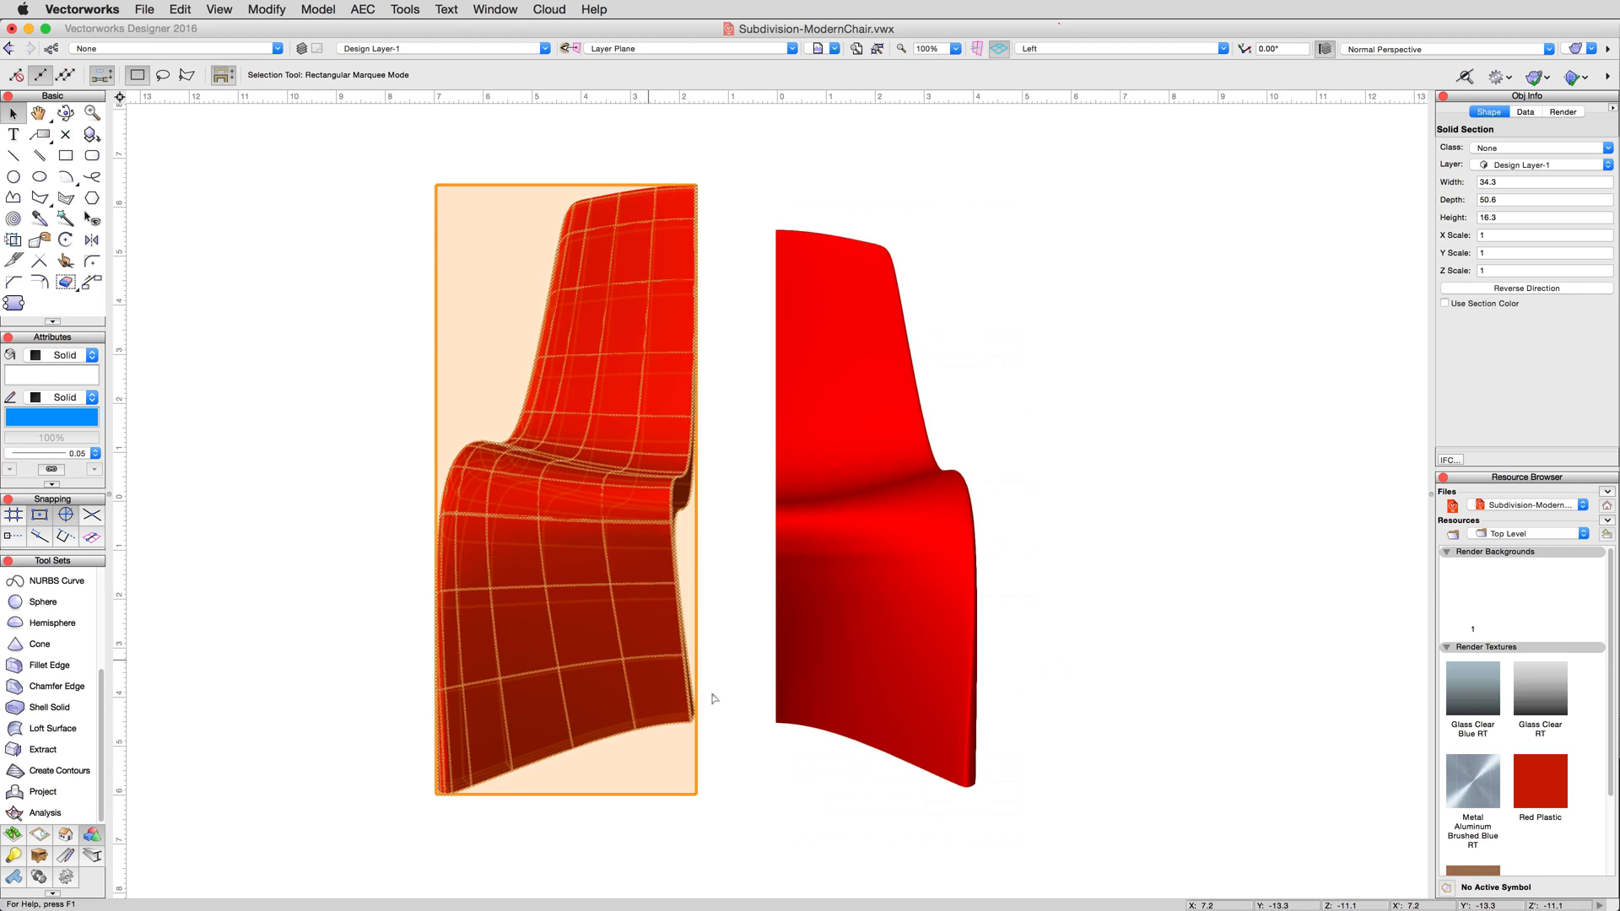